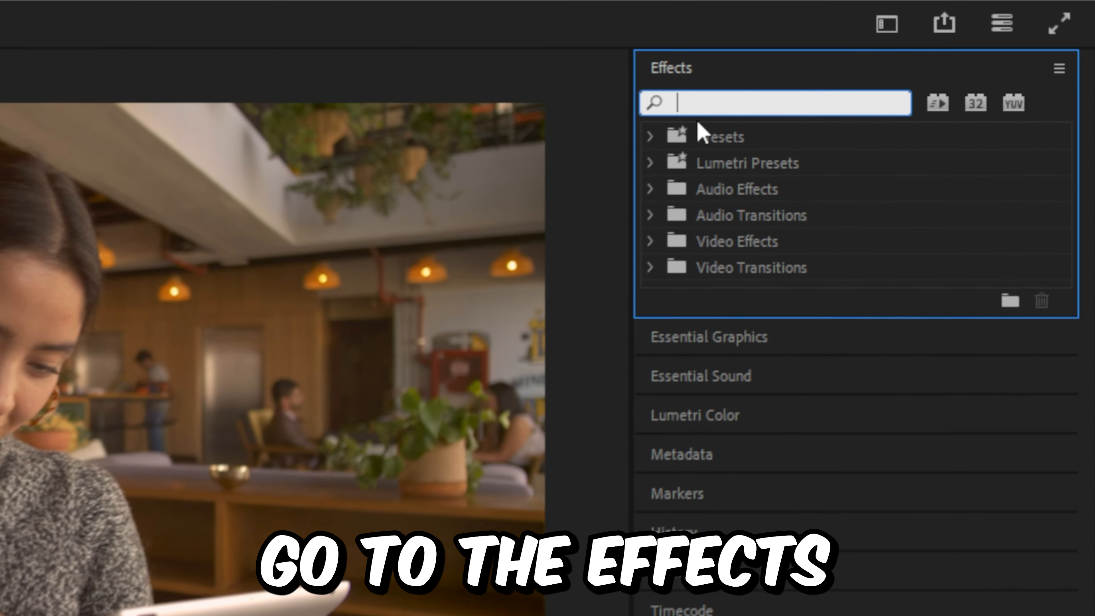
# Find the Spherize effect by searching 'spherize' in the Effects panel
pyautogui.write('spherize')
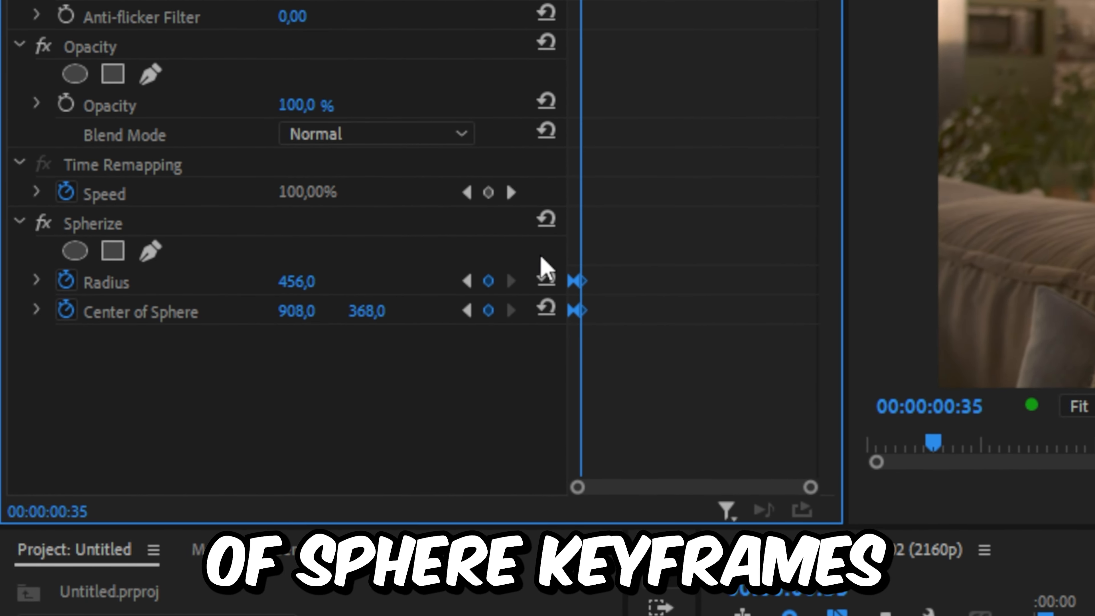
# Bring up the keyframe options for the Spherize Radius and Center keyframes
pyautogui.rightClick(546, 270)
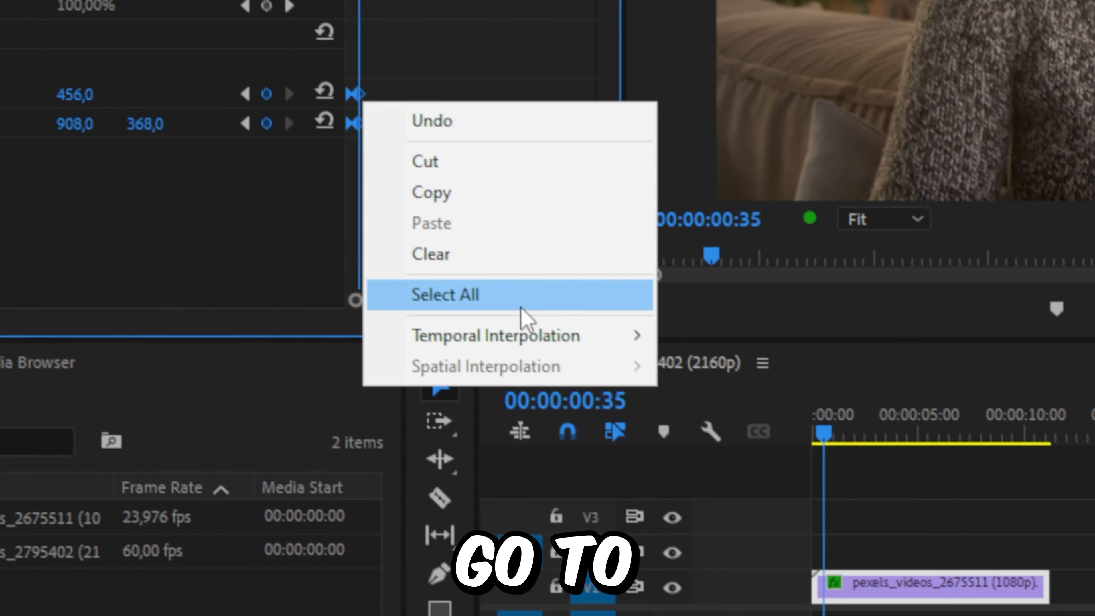
pyautogui.moveTo(527, 321)
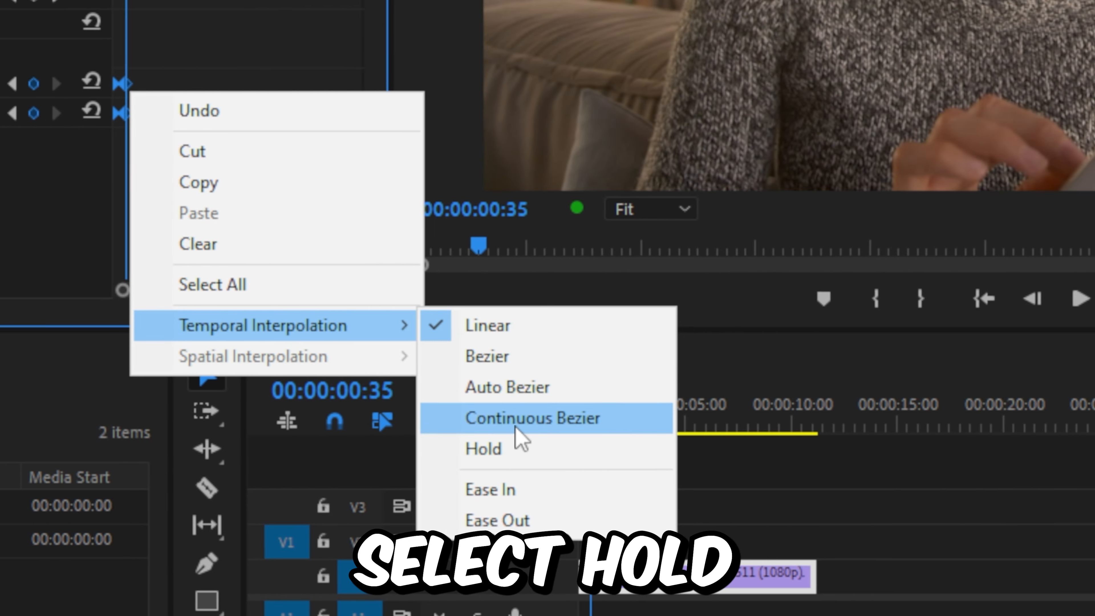